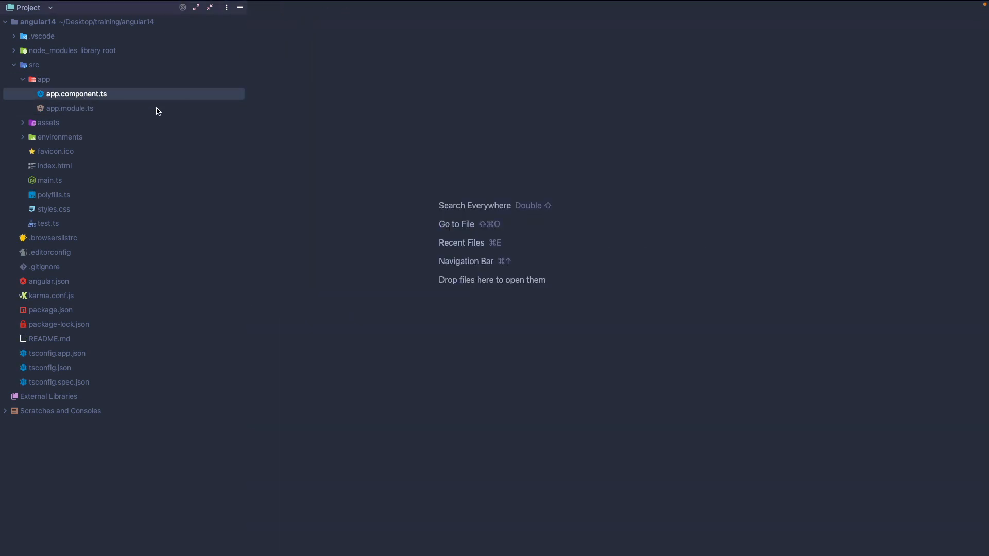
Delete app.module.ts from the app folder and bring app.component.ts up for editing
right_click(70, 108)
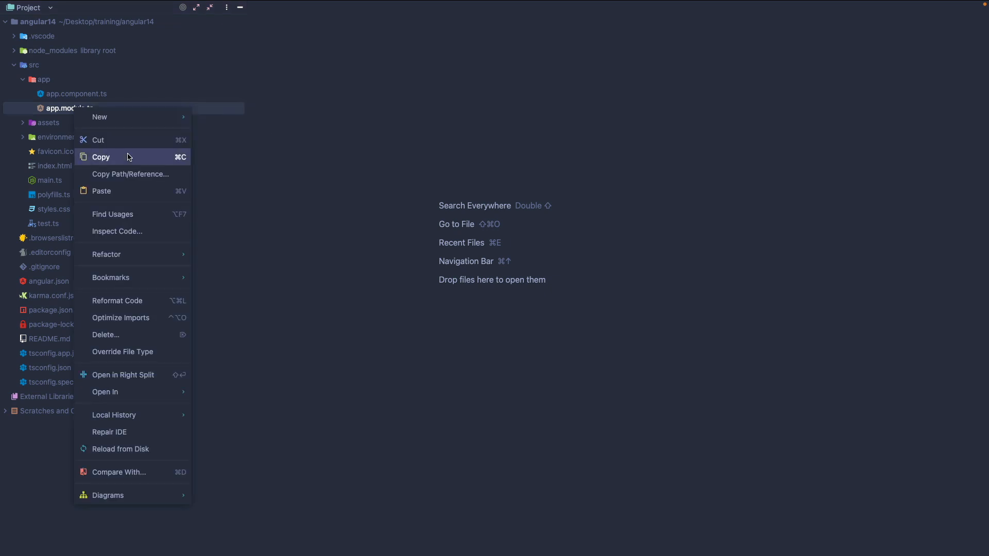
left_click(106, 335)
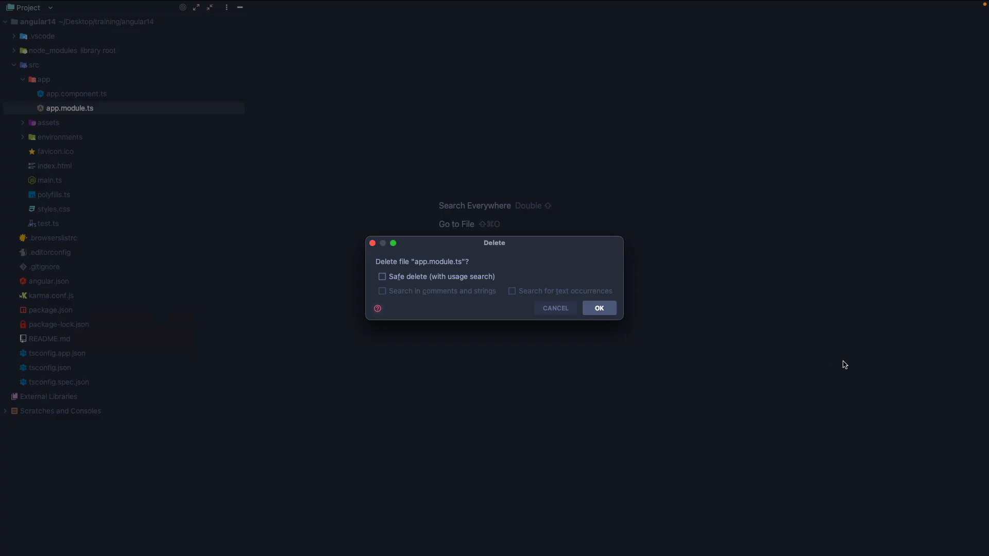
left_click(598, 308)
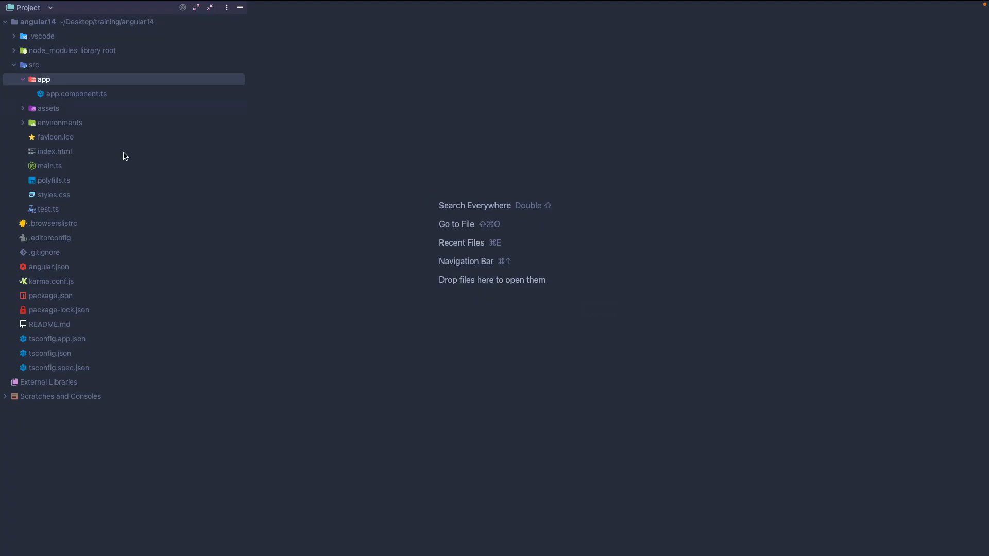
double_click(50, 166)
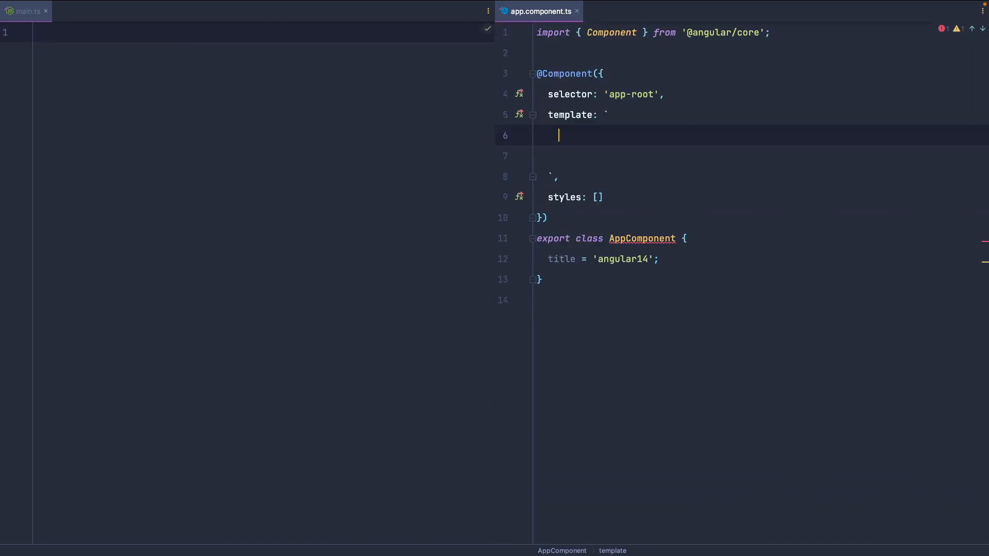
Mark AppComponent standalone with an <h1>Hello Standalone Components</h1> template and bootstrap it via bootstrapApplication in main.ts
type("<h1>Hello Standalone Components</h1>")
left_click(264, 32)
type("bootstrapApplication(AppComponent")
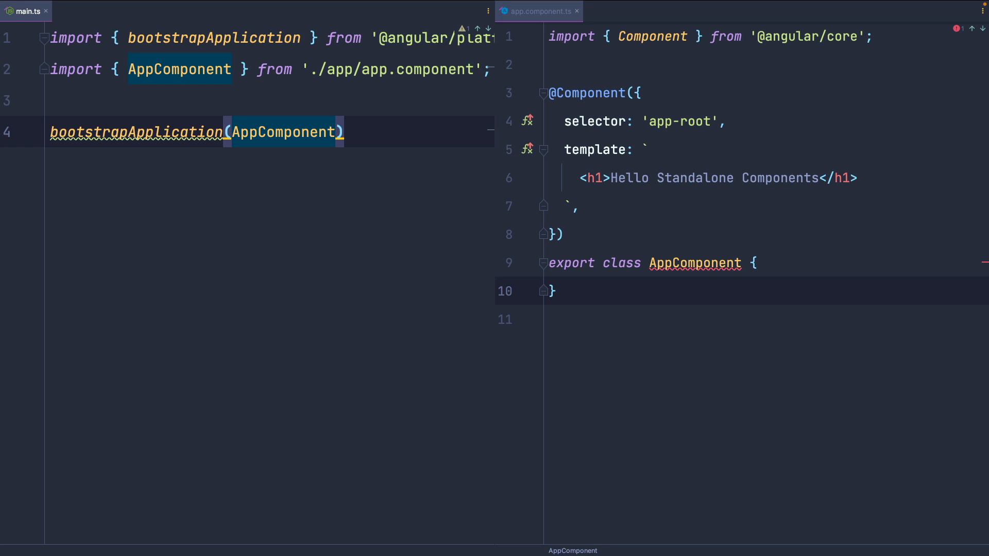
type(", {")
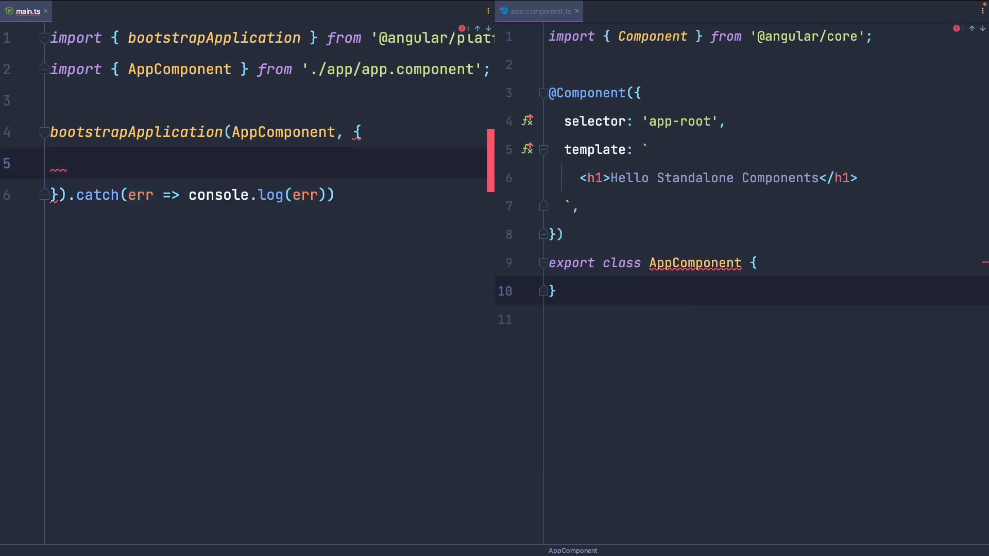
mouse_move(513, 126)
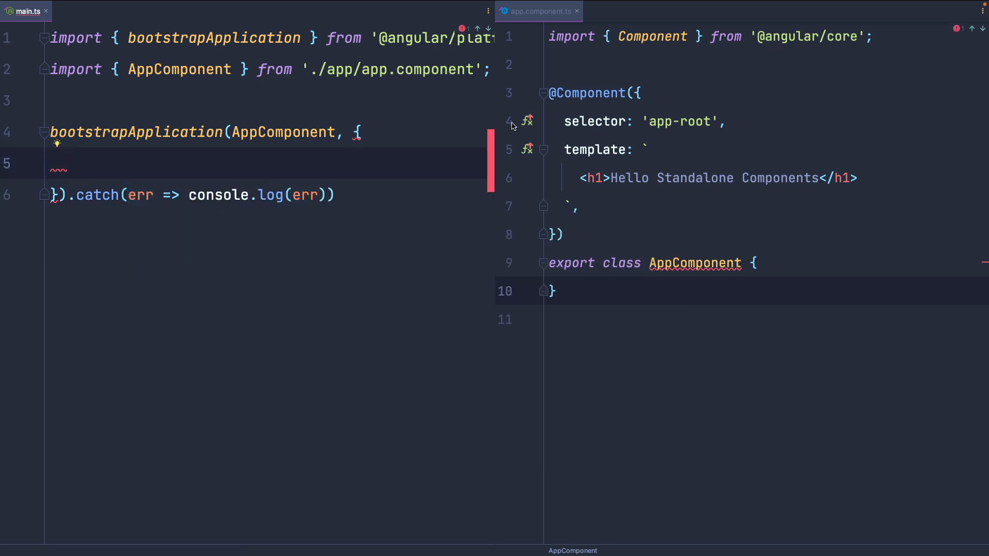
type("standalone: true,")
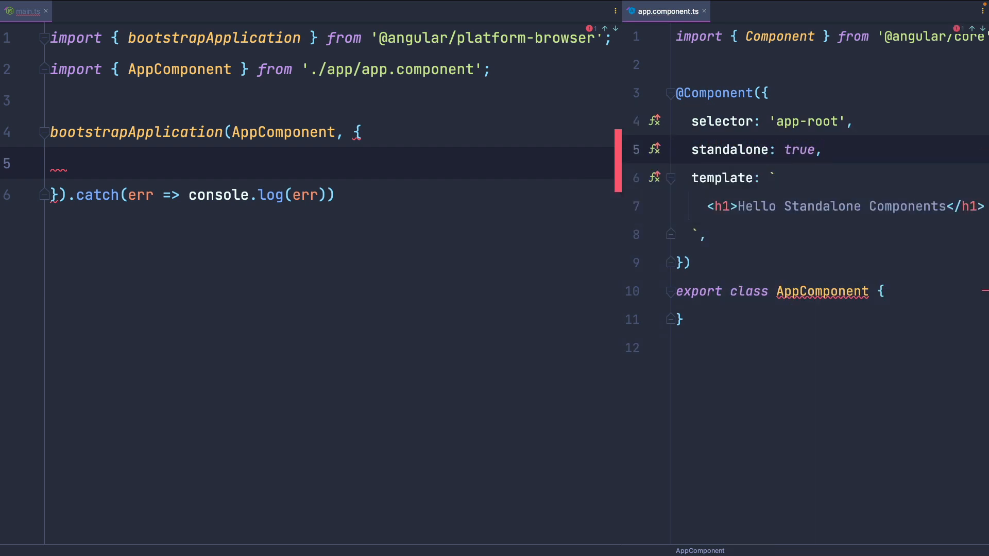
left_click(820, 149)
type("imports: [CommonModule],")
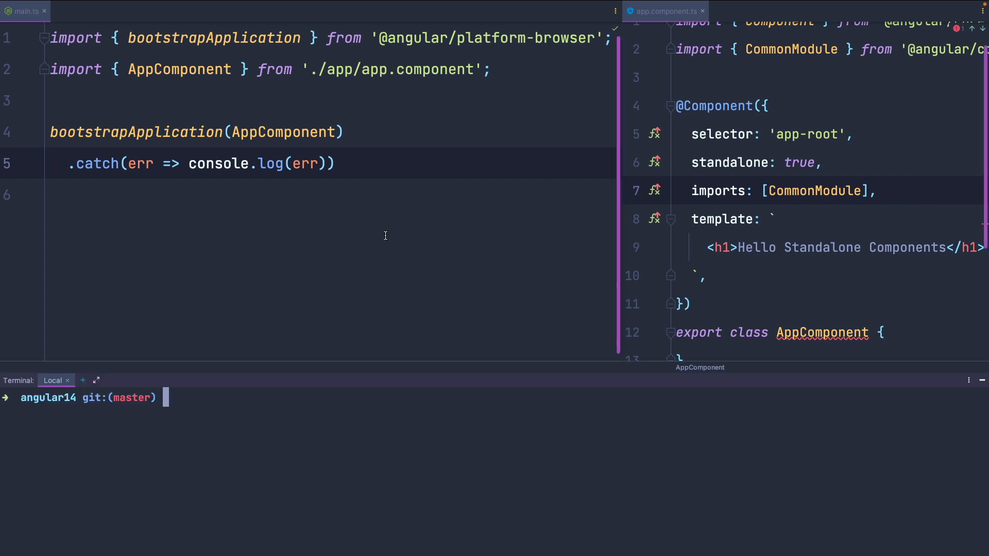
Start the dev server with npm start so localhost:4200 shows the heading
type("npm start")
left_click(830, 358)
type("constructor() {")
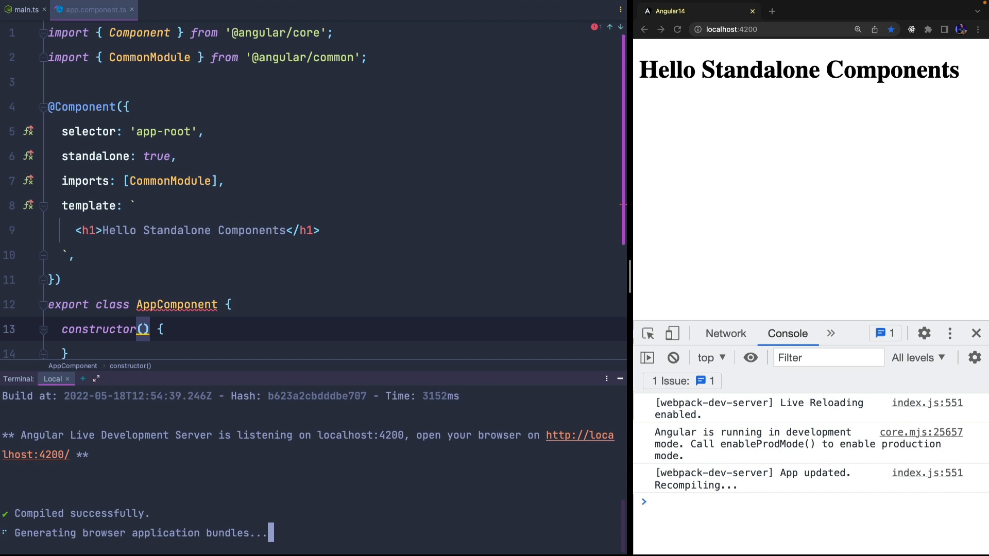
Inject private http: HttpClient in AppComponent's constructor and reference HttpClientModule
type("private http: HttpClient")
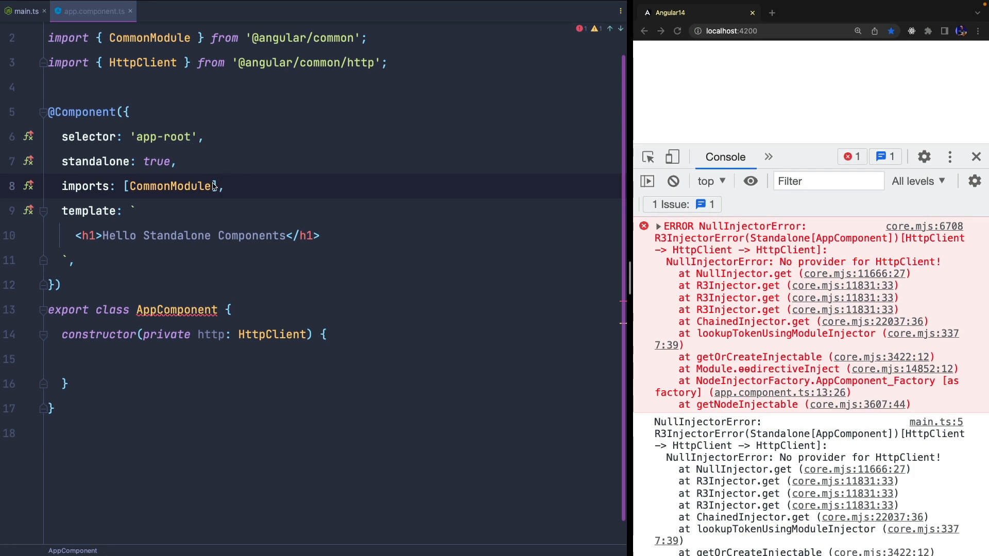
type("HttpClientModule")
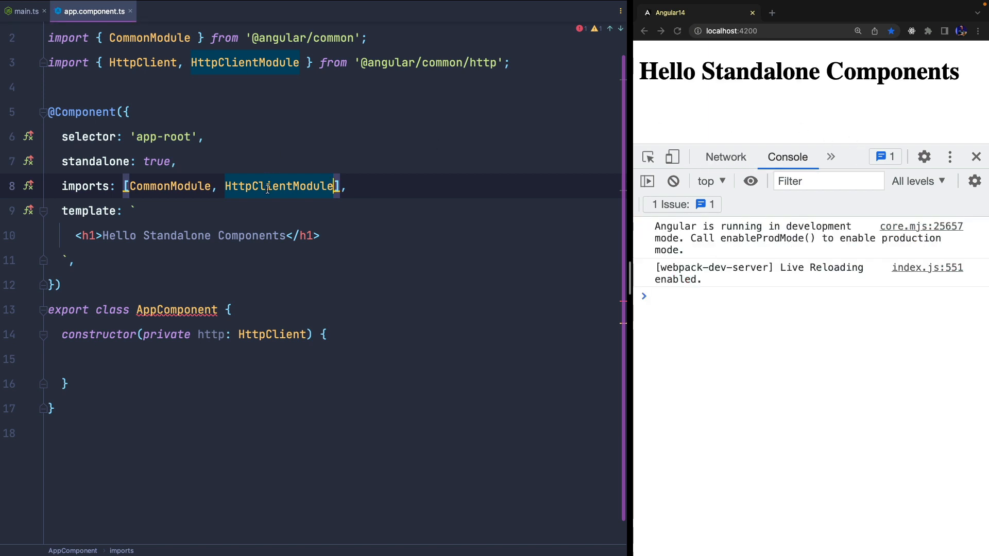
Add providers: [importProvidersFrom(HttpClientModule)] to bootstrapApplication in main.ts
left_click(25, 10)
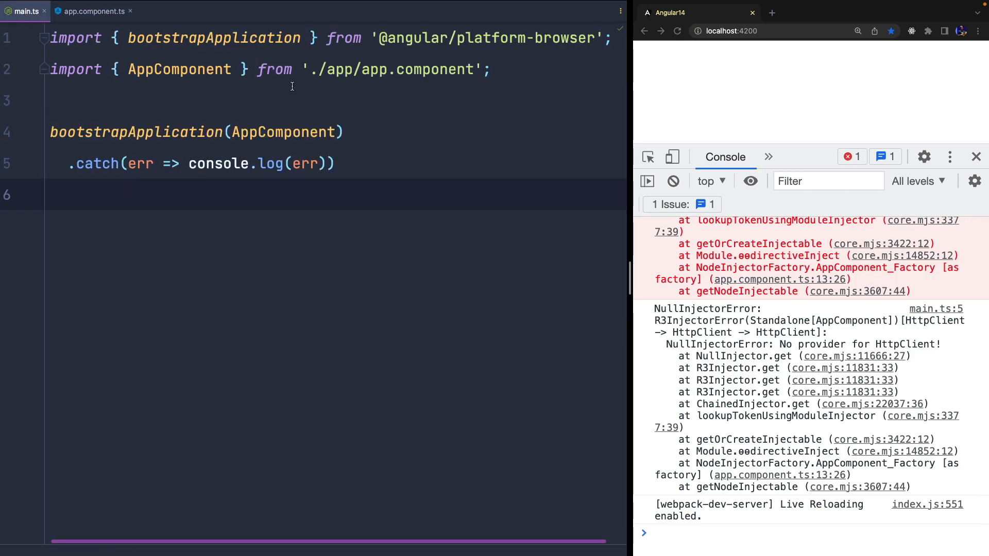
type(", {")
type("importProvidersFrom(")
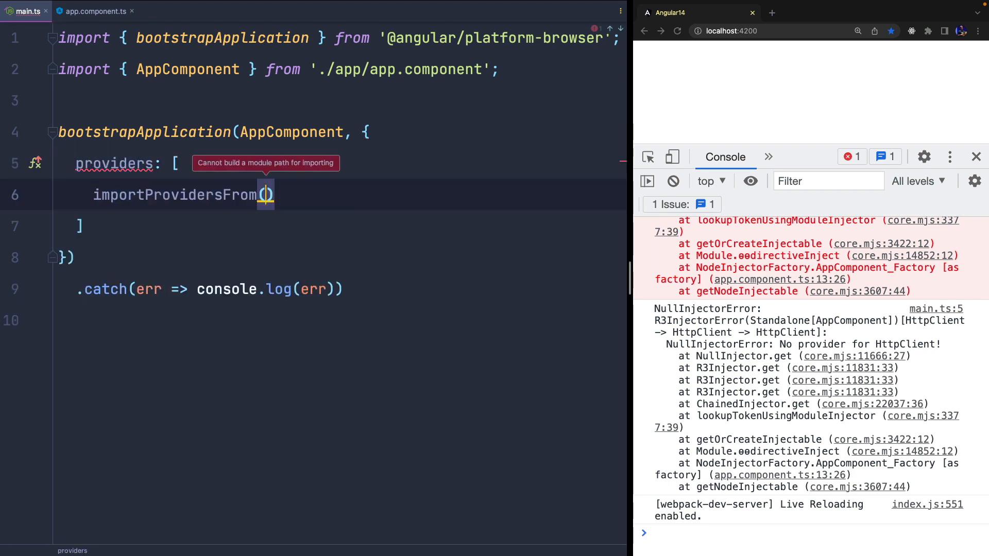
type("Http")
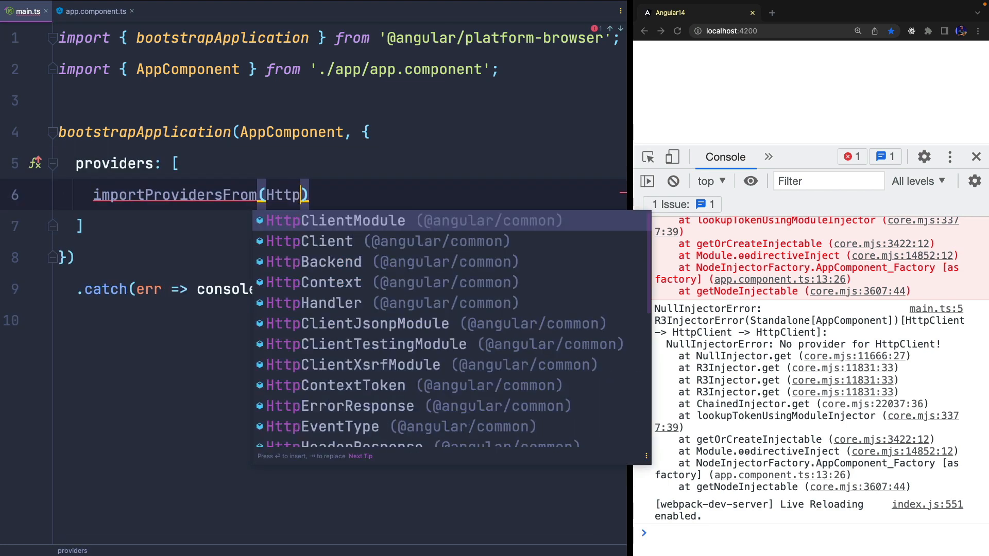
left_click(334, 220)
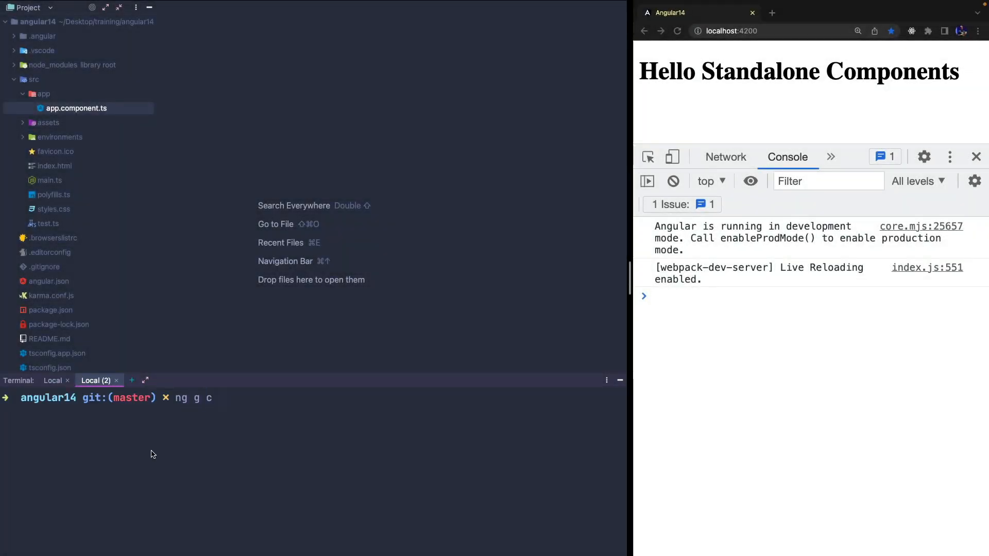
Generate standalone features/home and features/contacts components and render <app-home> in the app template
type("features/home --standalone")
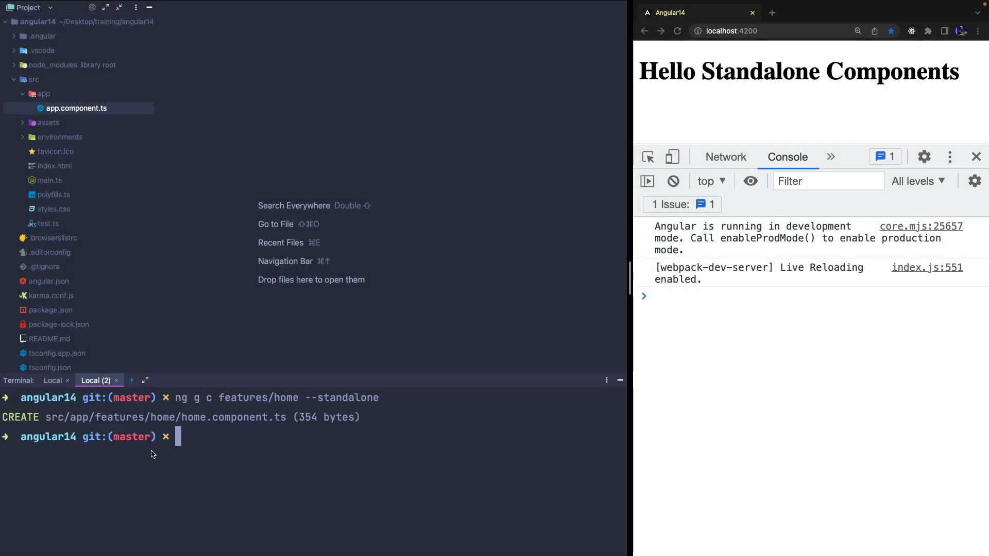
type("ng g c features/contacts --standalone")
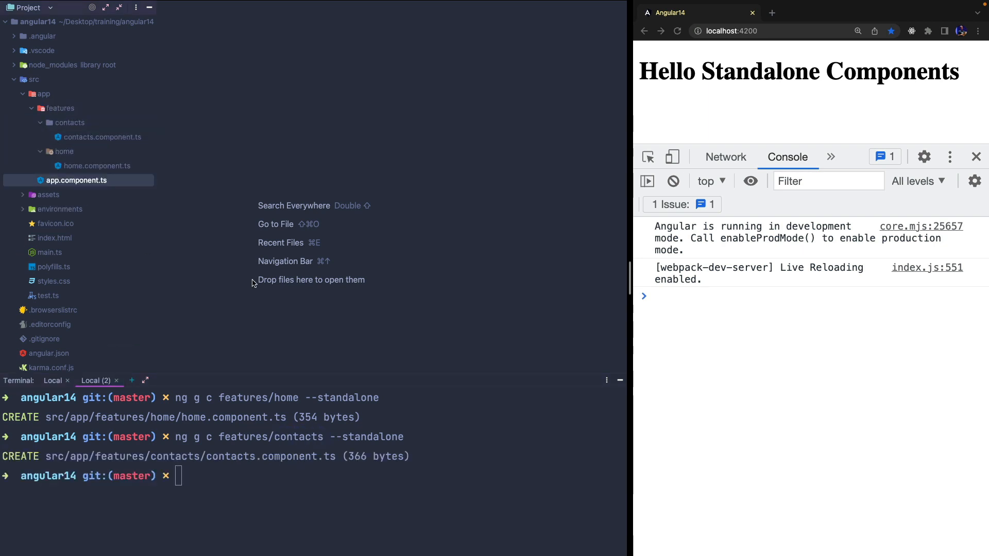
type("<home")
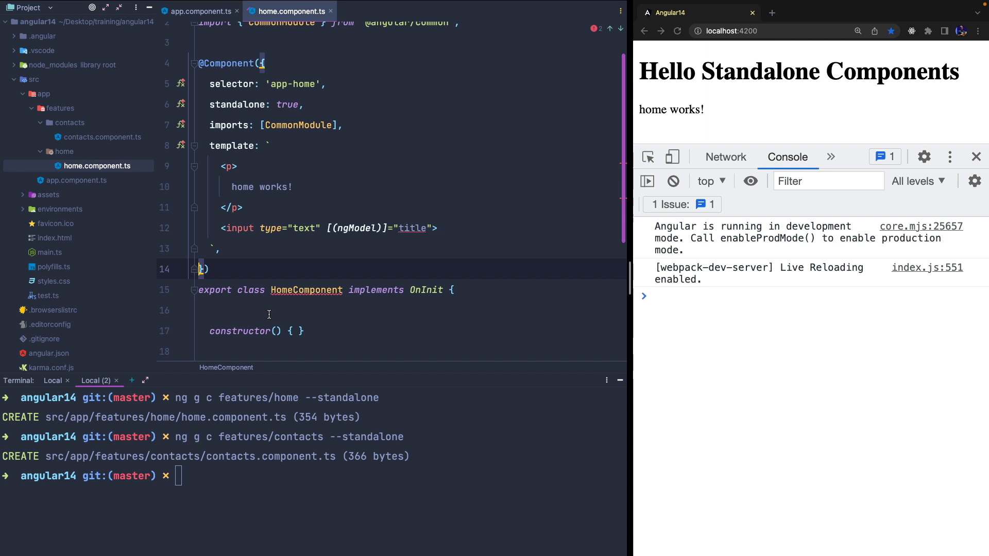
Add title = 'hello' bound with [(ngModel)] to an input, import FormsModule, and test typing in the browser
type("title = 'hello'")
left_click(419, 187)
type("{{title")
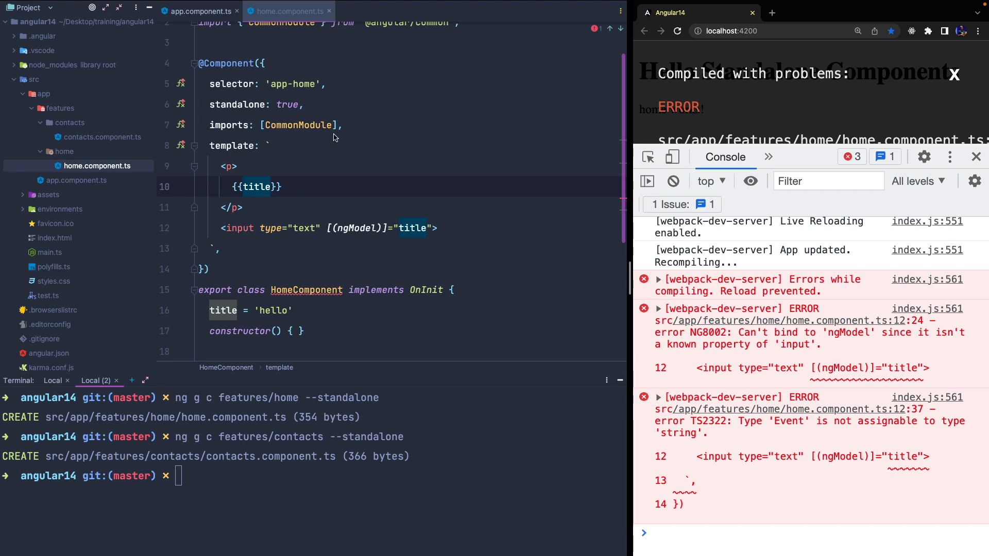
type("FormsModule")
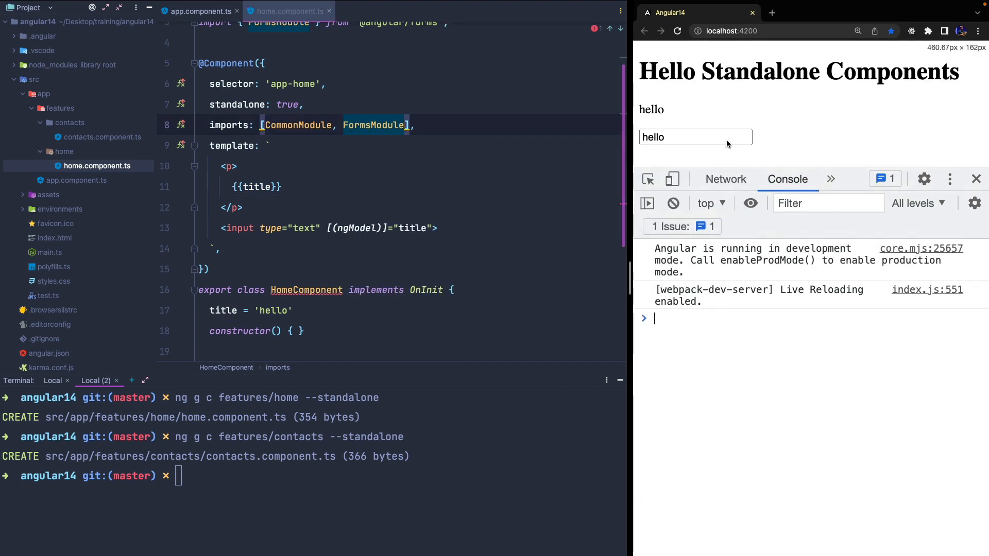
type("wefwe")
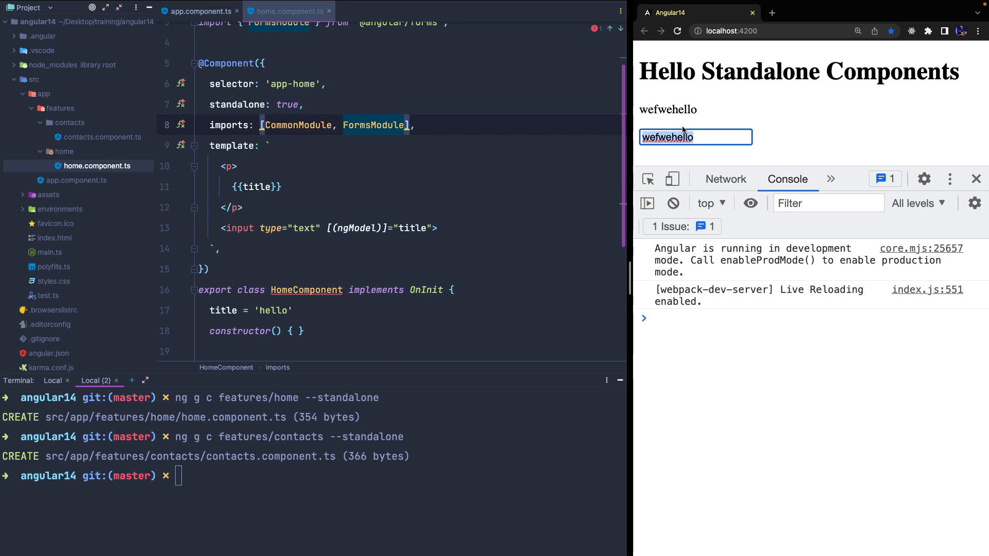
left_click(77, 180)
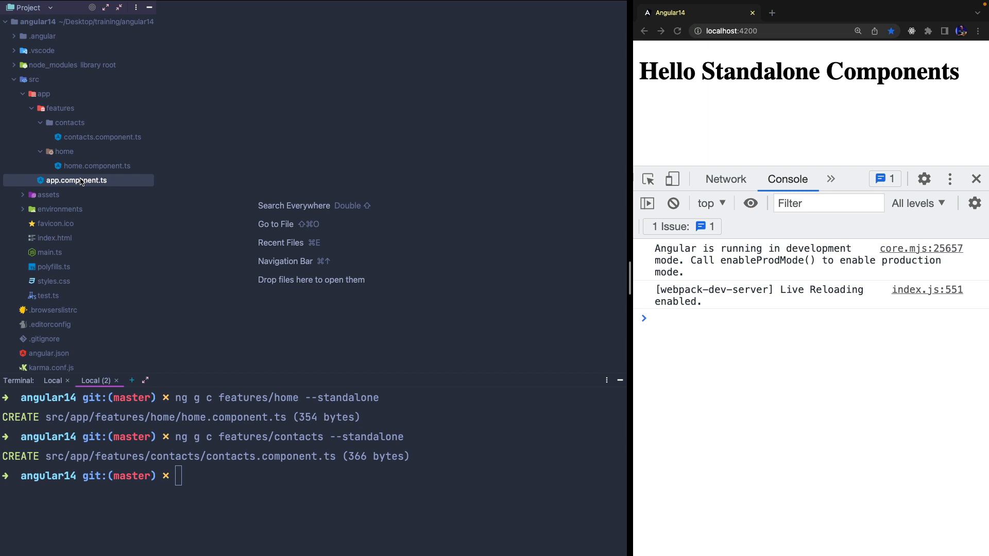
Create routes.ts exporting a 'home' route with title 'Home'
right_click(77, 180)
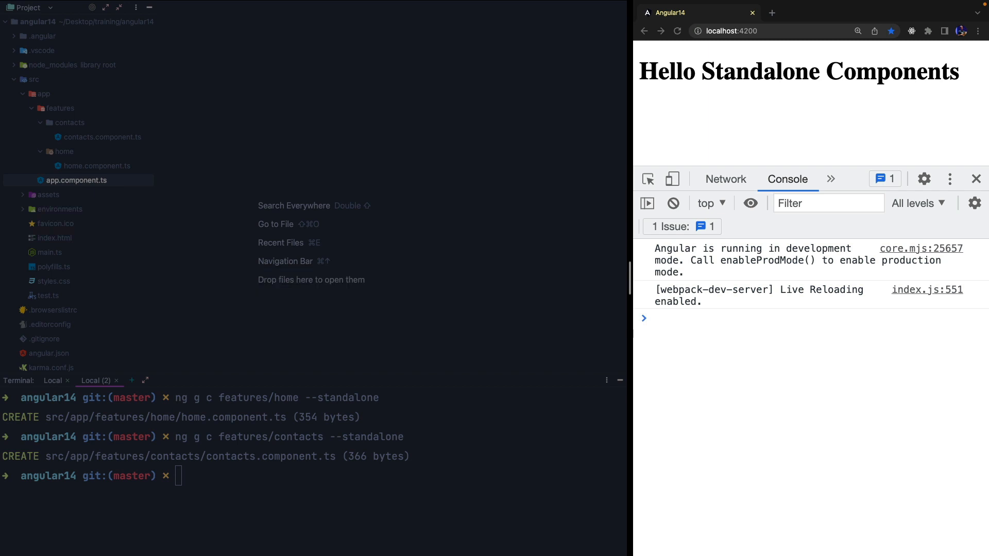
type("export const routes: Routes = [")
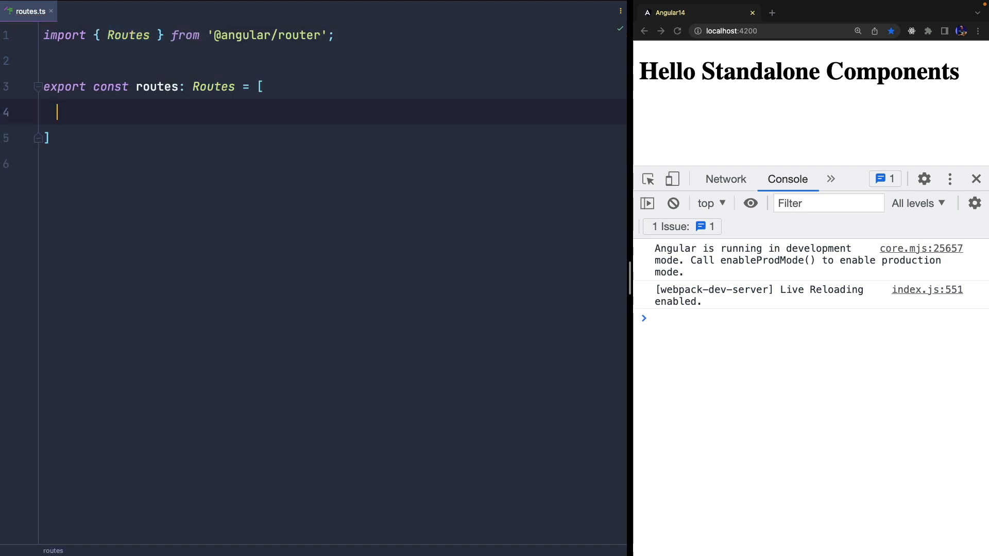
type("{ path:")
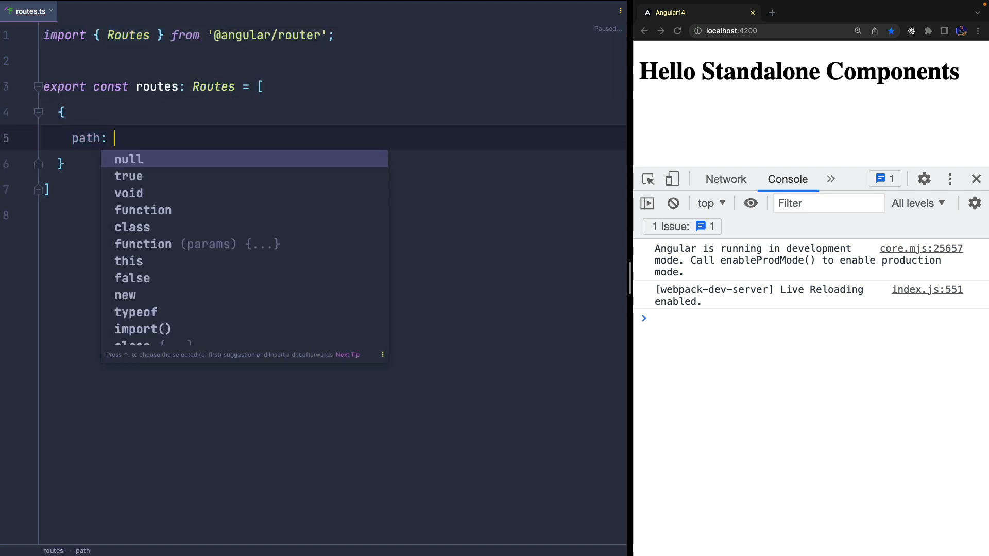
type("'home',")
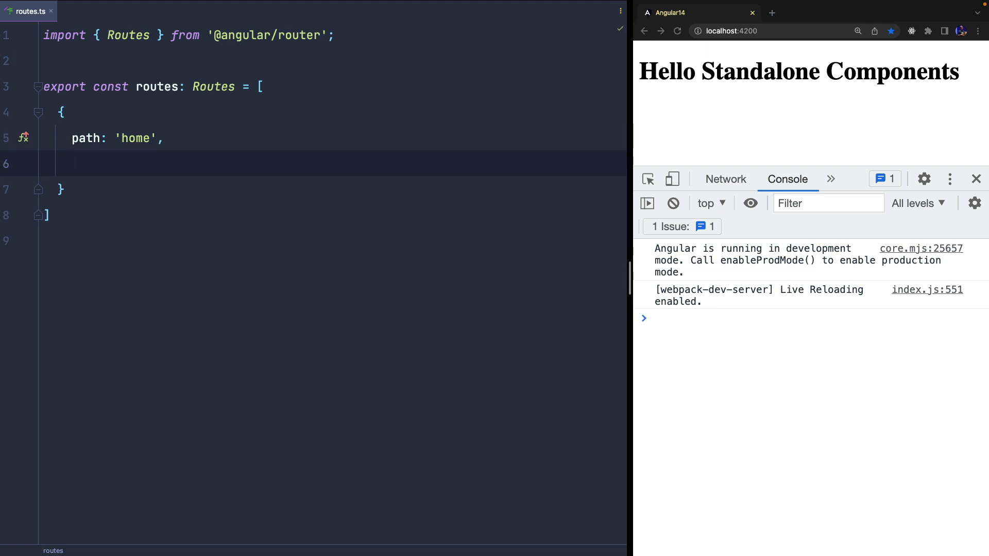
type("title: 'Home'")
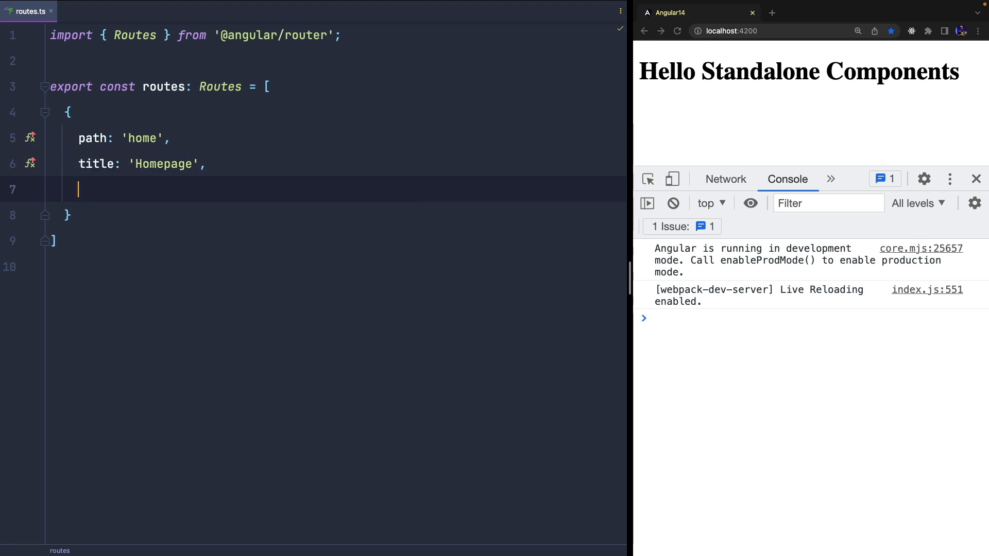
Lazy-load the home and contacts components via loadComponent import().then(c => c.XComponent)
type("loadComponent:")
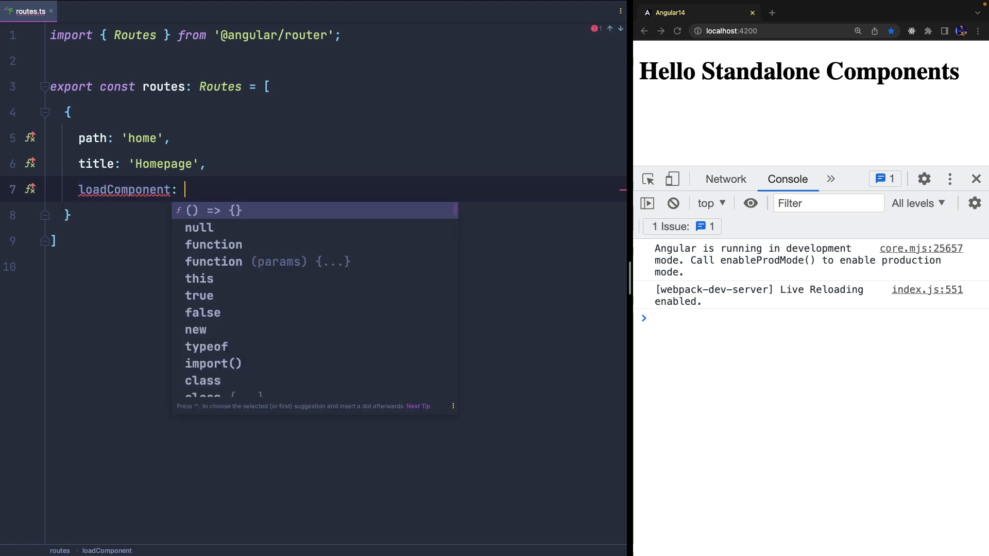
type("() => import('./features/home/home.component').t")
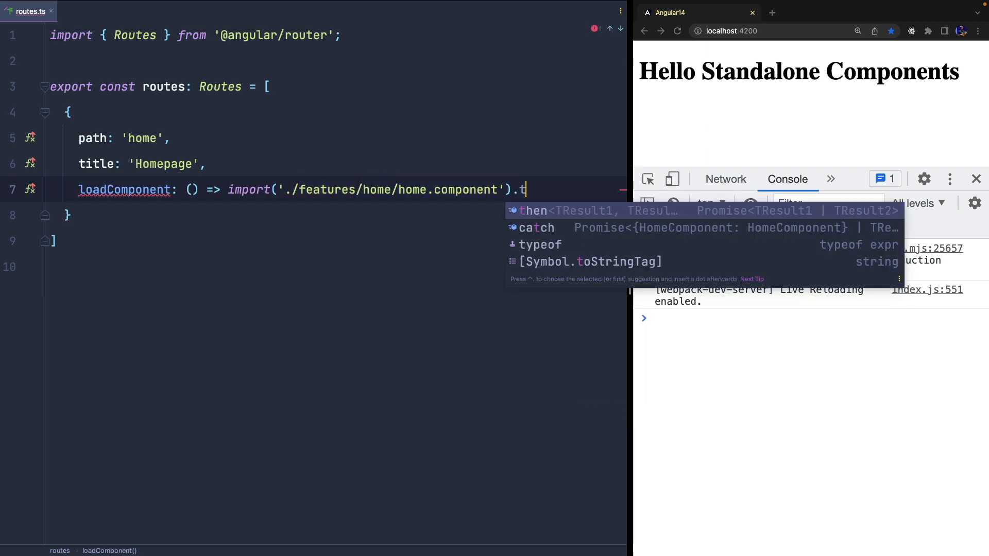
type("hen(c => c.Hom")
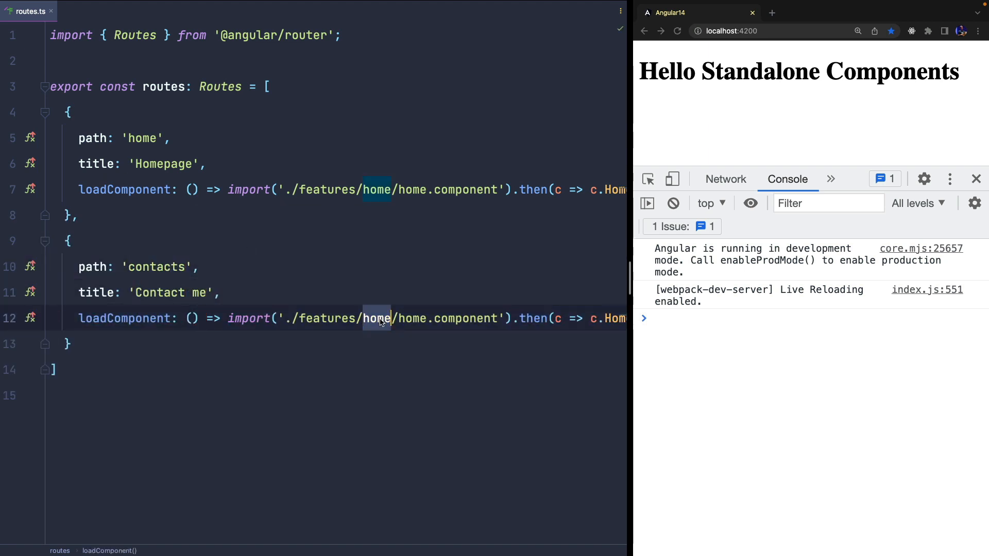
type("contacts")
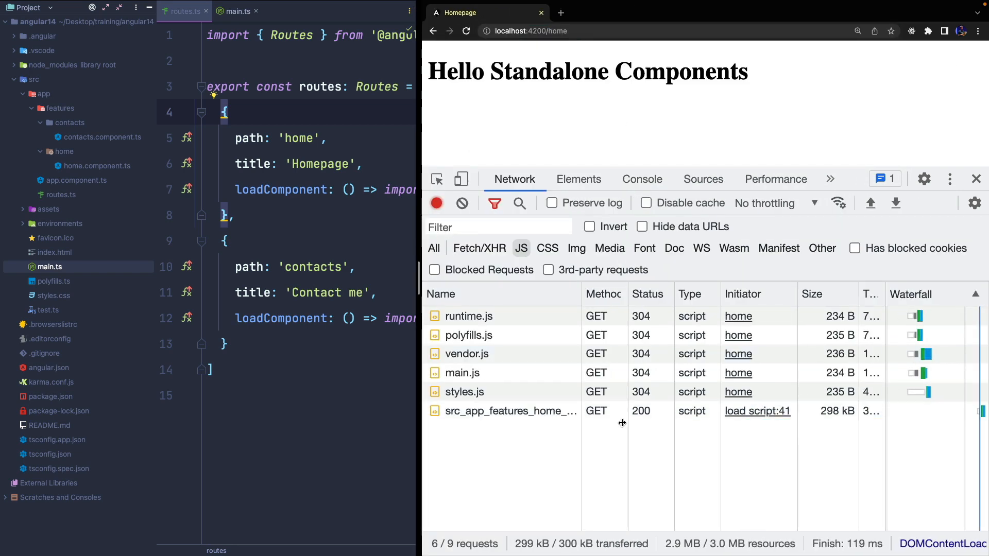
Add <router-outlet></router-outlet> after the <hr> in AppComponent's template
left_click(253, 11)
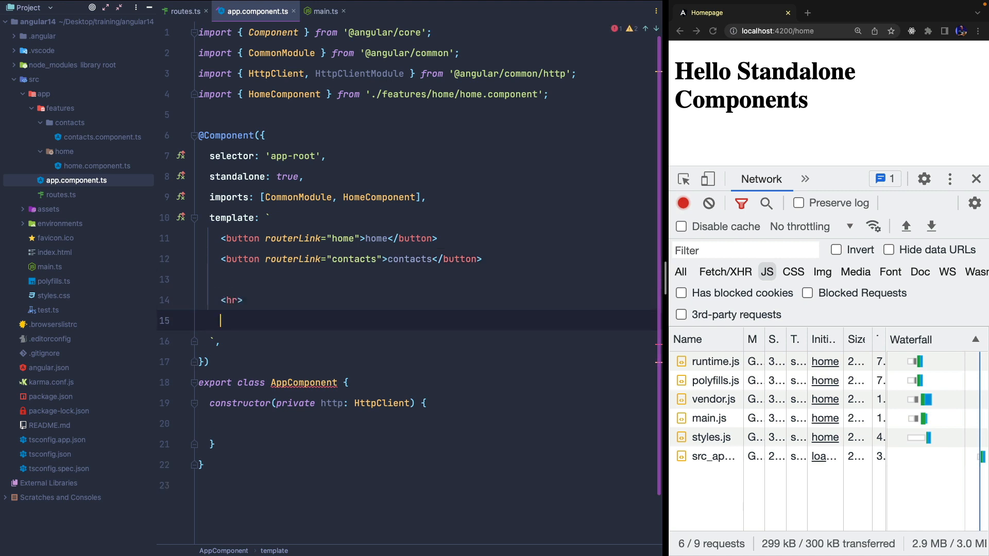
type("<router-outlet></router-outlet>")
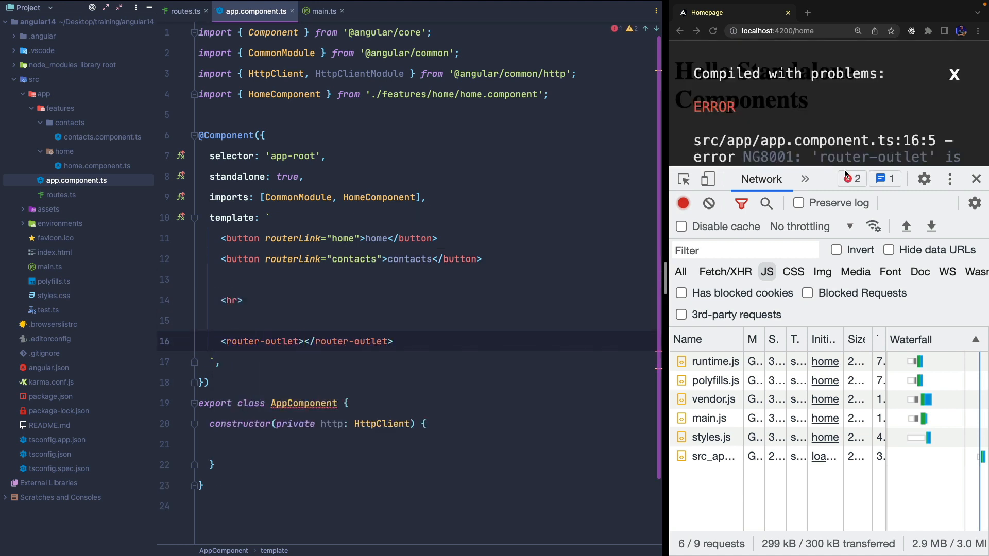
double_click(381, 197)
type("ng g c")
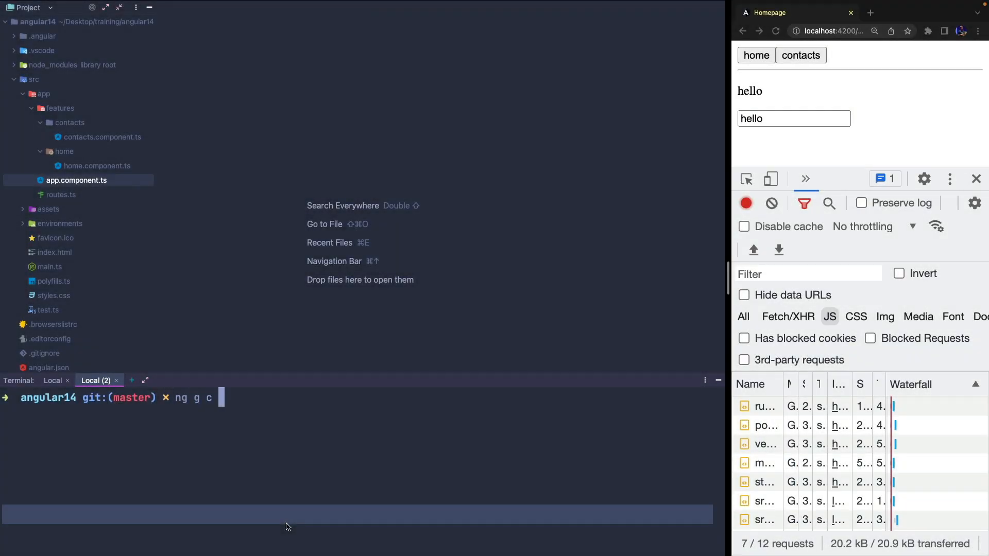
Generate standalone features/home/components/child1 and child2 and add Child 1/Child 2 links with an outlet in home.component.ts
type("features/home/components/child1 --standalone")
type("ng g c features/home/components/child2 --standalone")
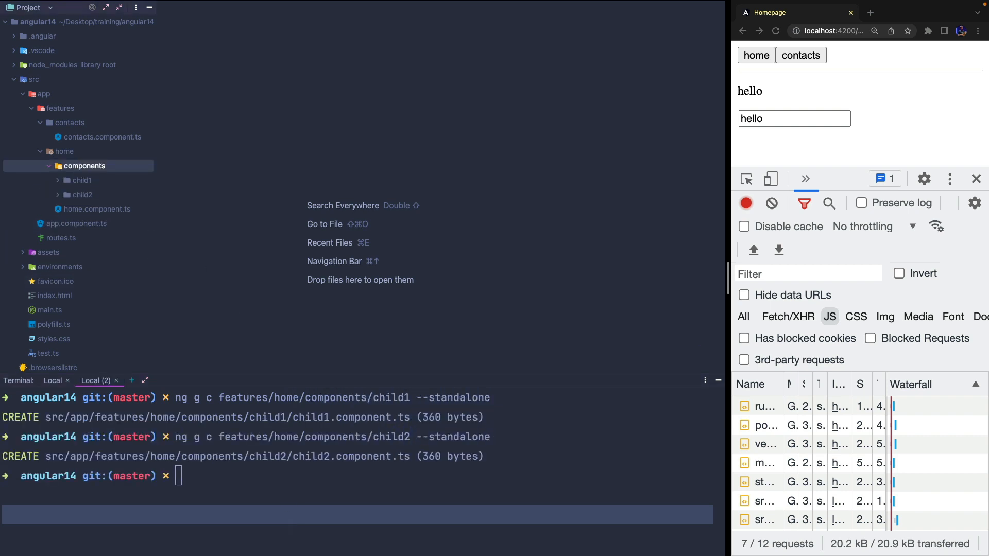
double_click(99, 209)
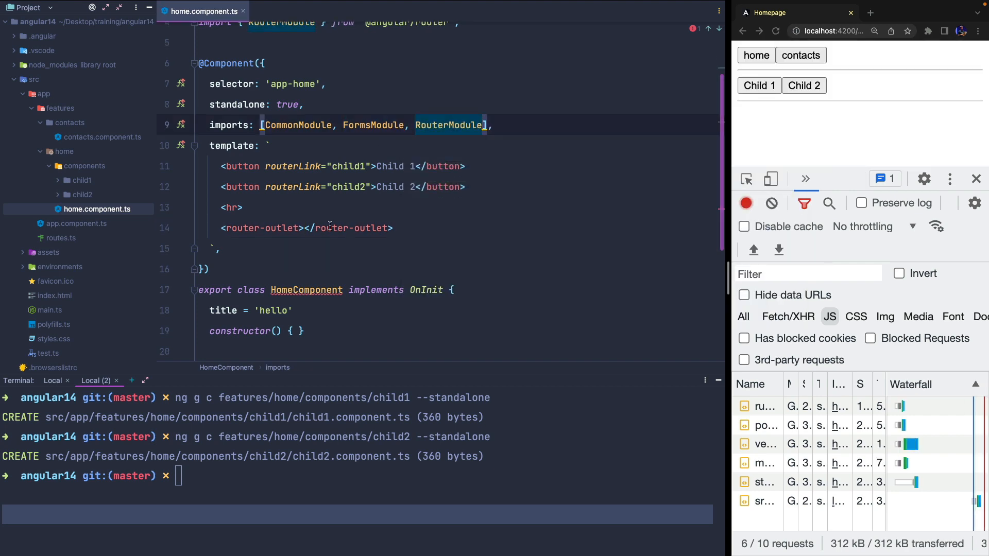
Add lazy child1/child2 children under home with '' redirecting to 'child1', verifying child2 renders in the browser
left_click(276, 12)
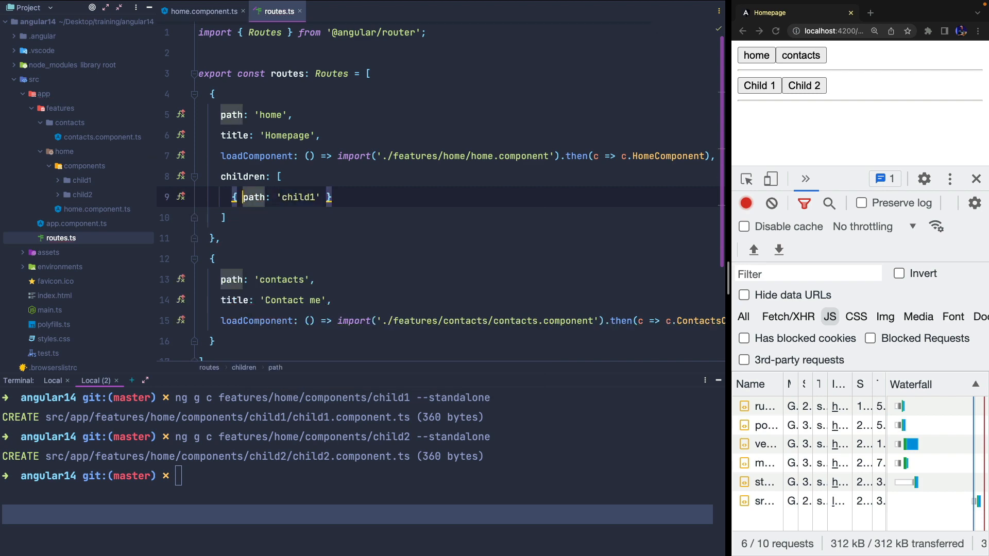
type("component: Child1Component")
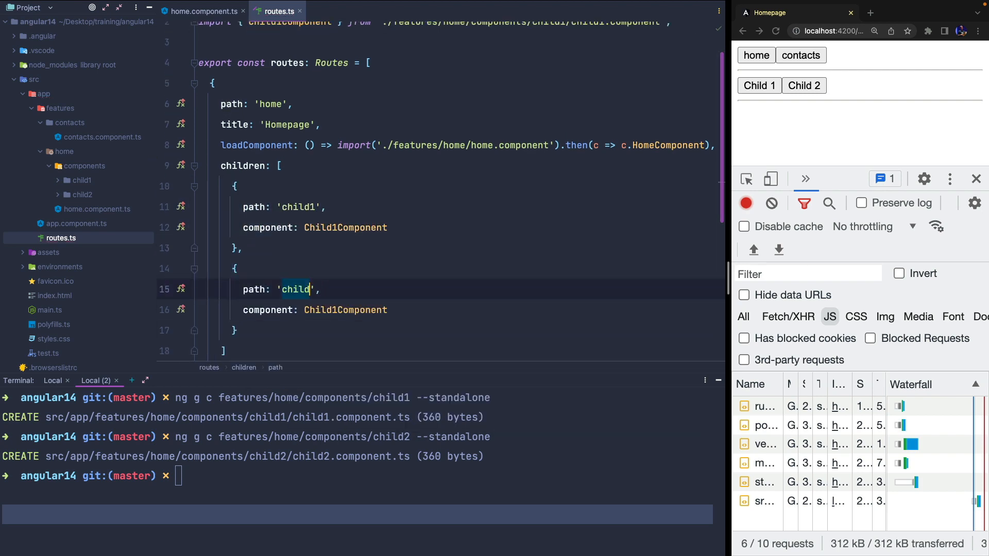
left_click(804, 85)
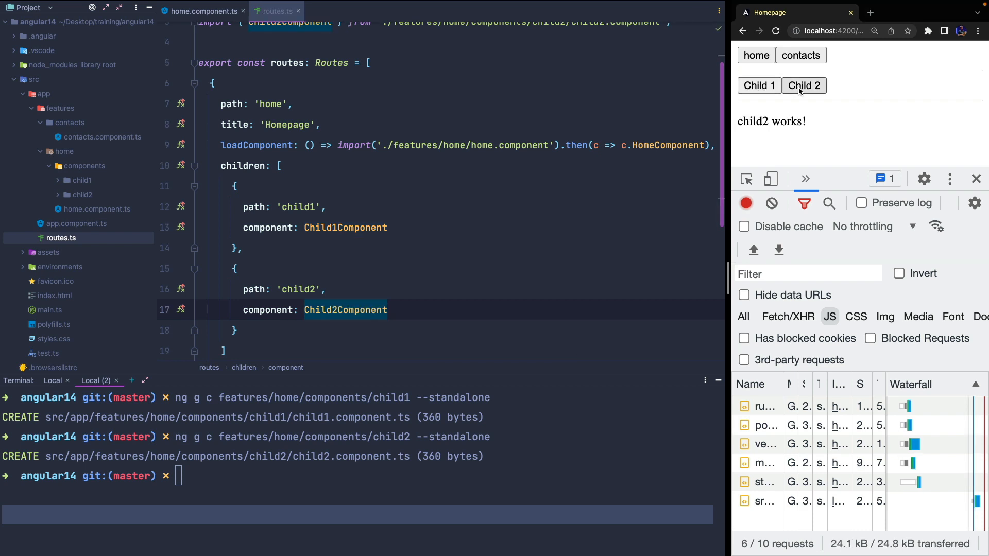
left_click(803, 85)
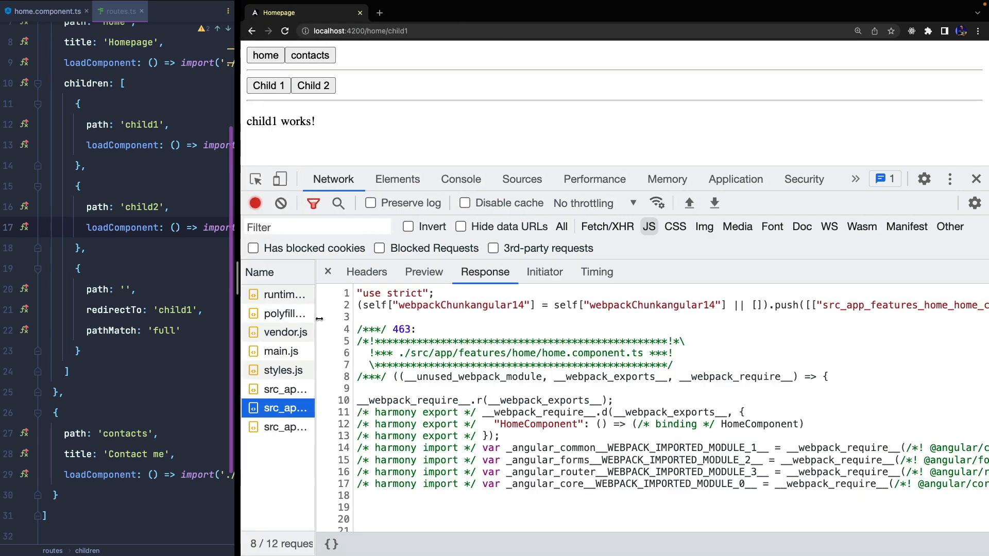
left_click(313, 85)
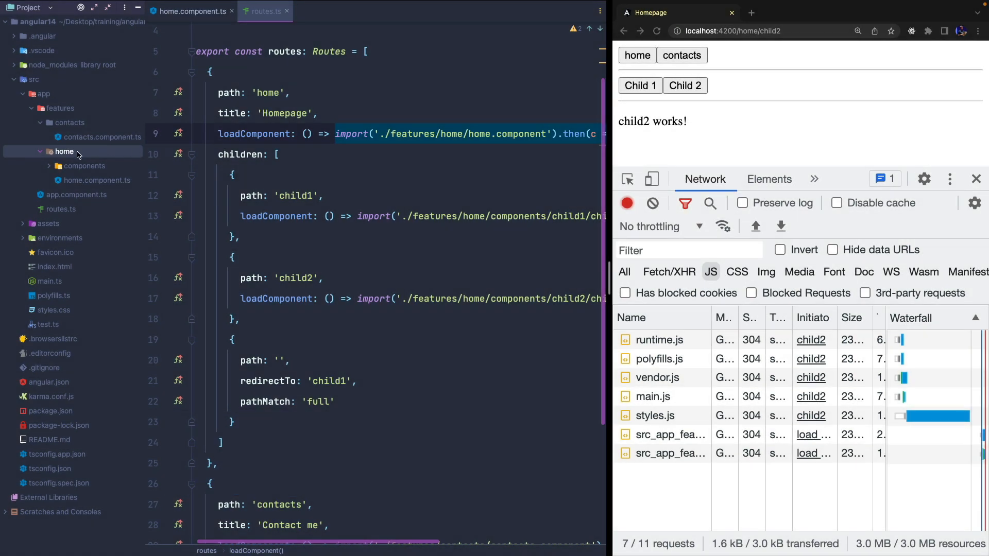
Add home-routes.ts exporting const HomeRoutes: Routes with HomeComponent and the child1/child2 children
right_click(64, 152)
type("ho")
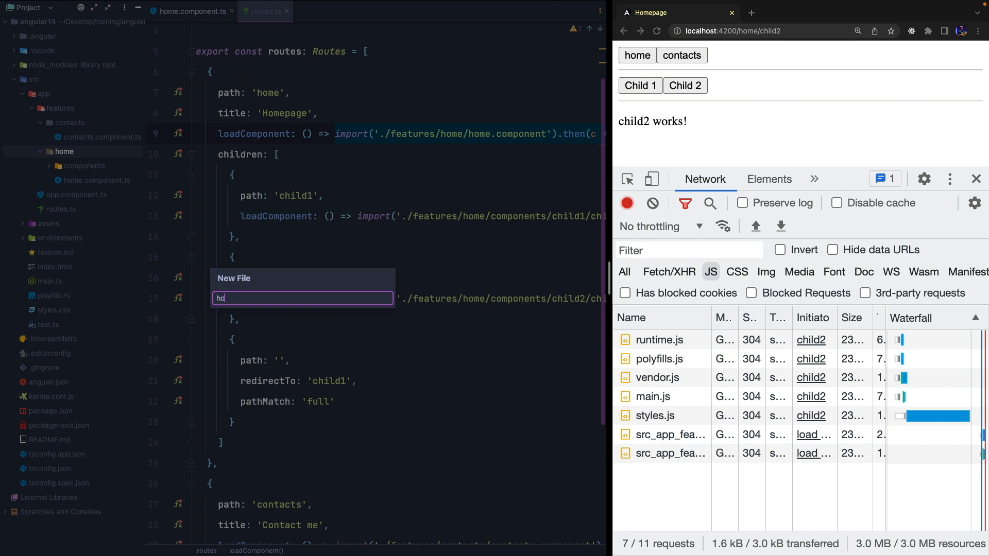
key("Escape")
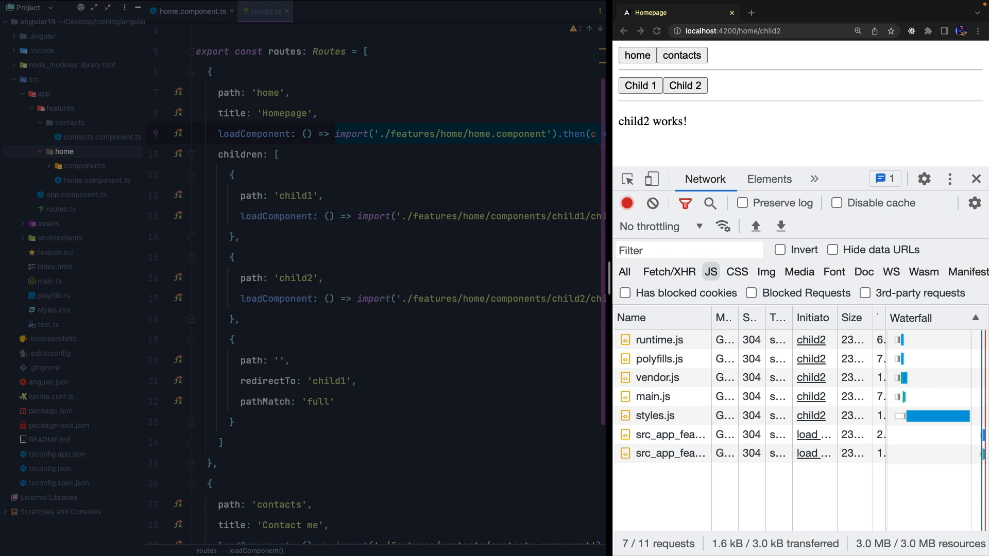
type("export c")
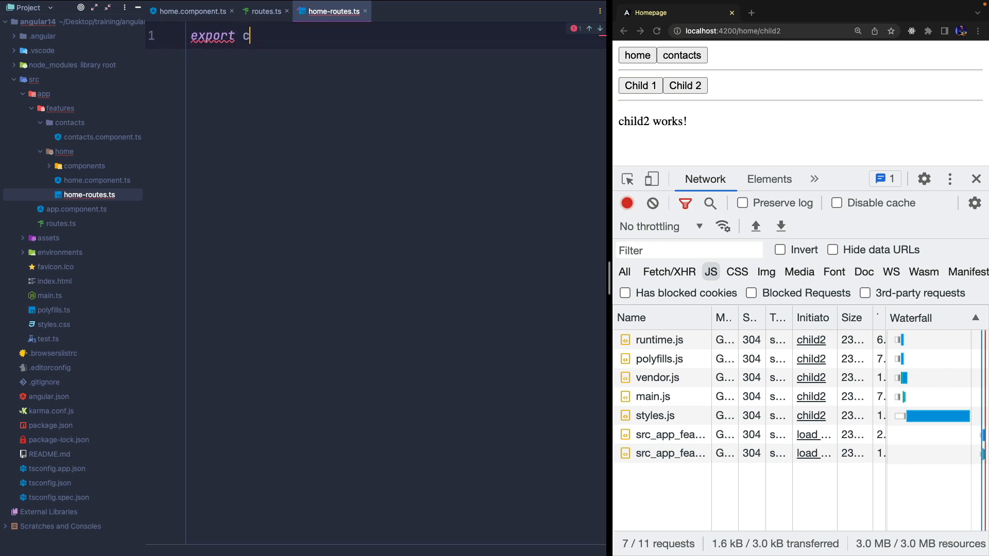
type("onst HomeRoutes: Routes = [")
type("component: HomeComponent")
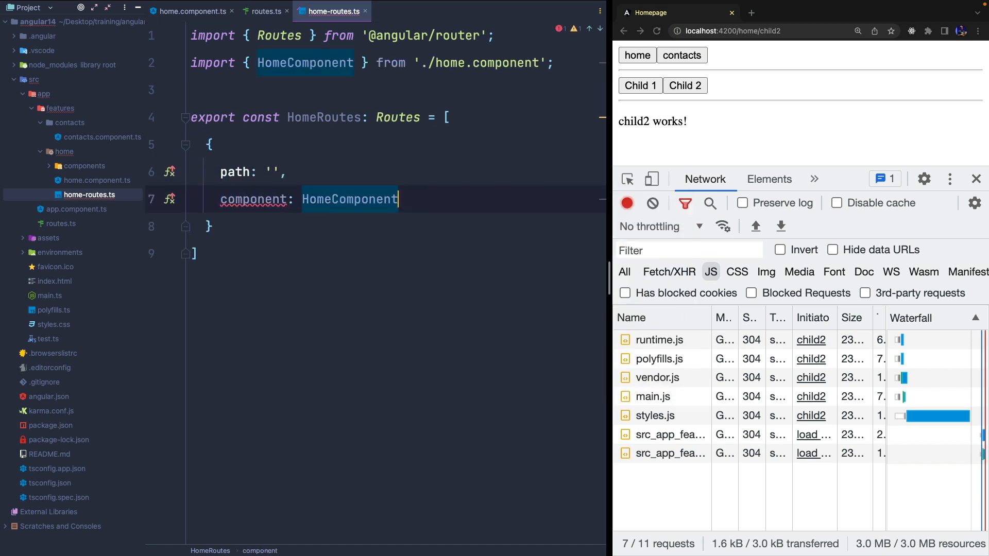
left_click(265, 12)
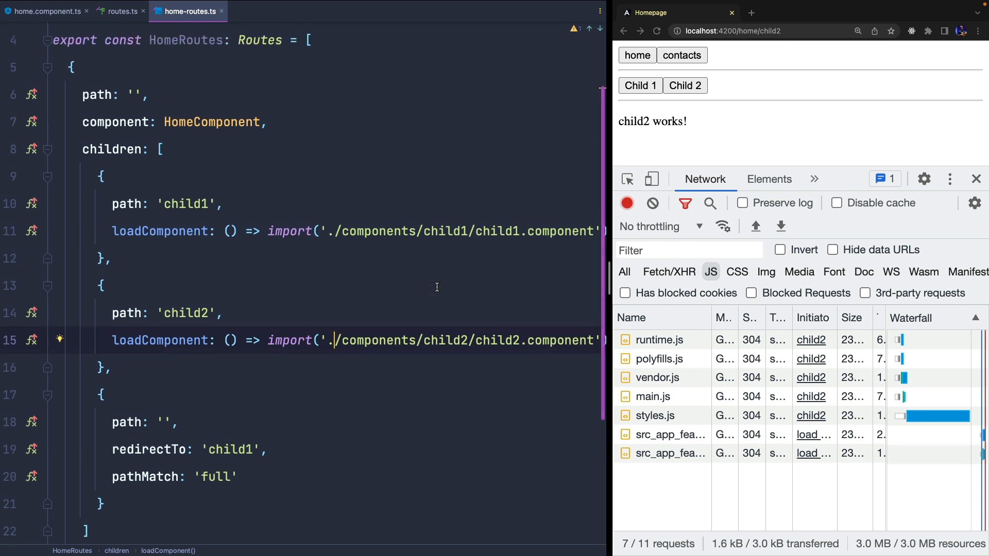
In routes.ts, replace the home loadComponent with loadChildren importing HomeRoutes from './features/home/home-routes'
left_click(120, 12)
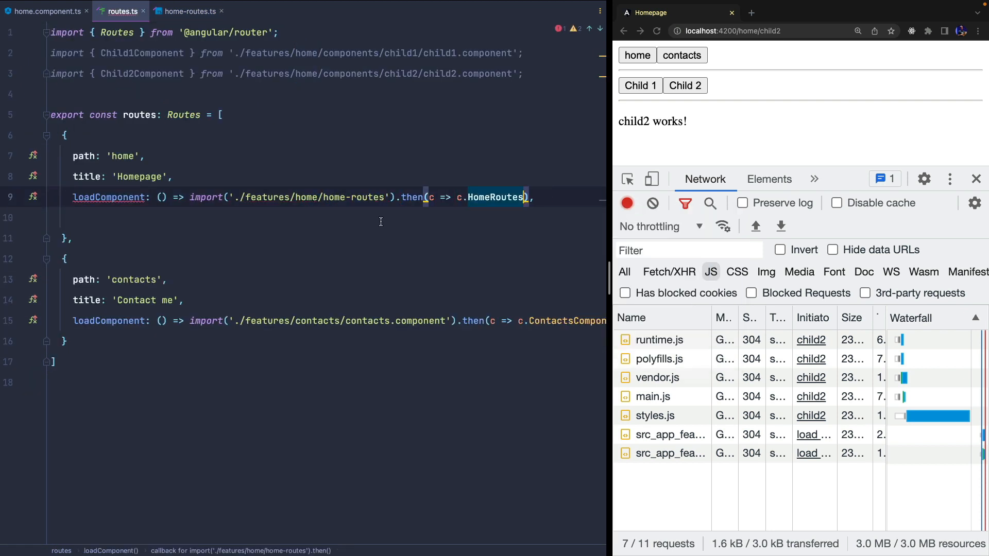
type("loadChildren")
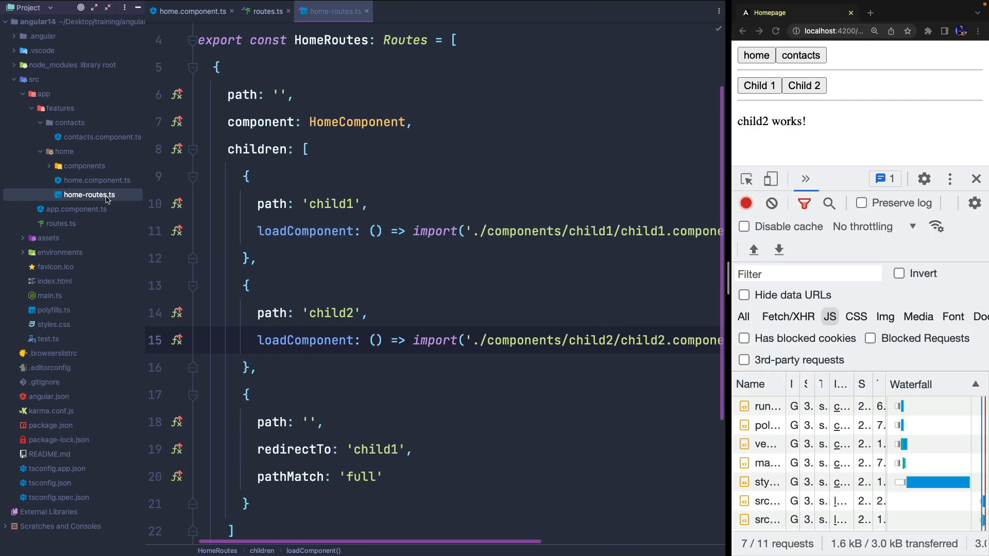
left_click(83, 166)
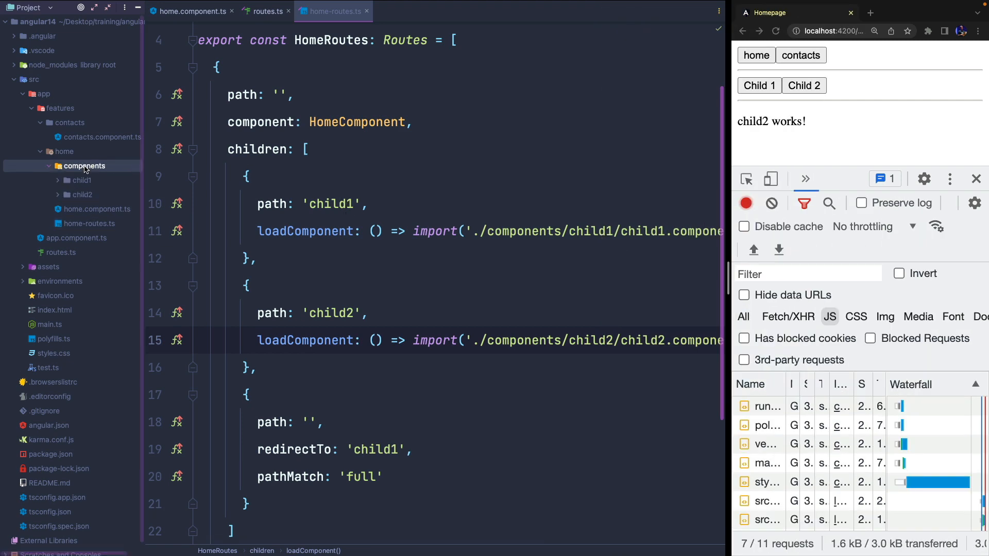
left_click_drag(258, 231, 583, 231)
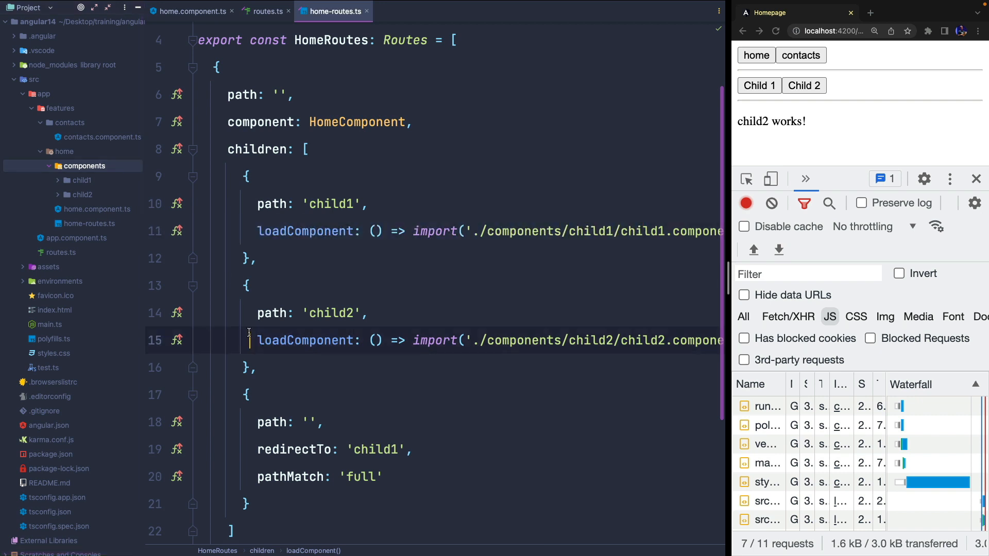
left_click_drag(257, 340, 635, 340)
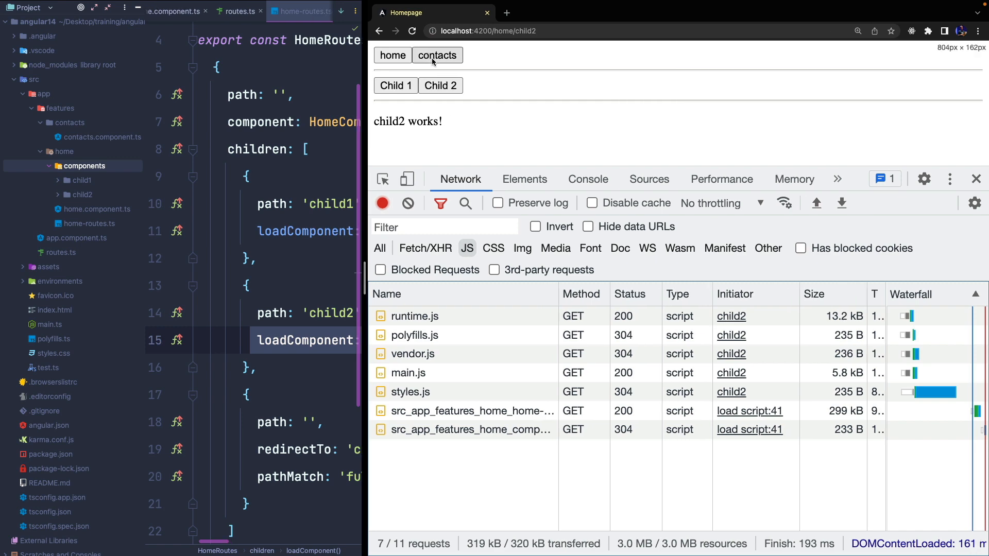
Visit contacts, home and Child 2 and inspect the home-routes and child1 chunk rows in the Network JS list
left_click(436, 55)
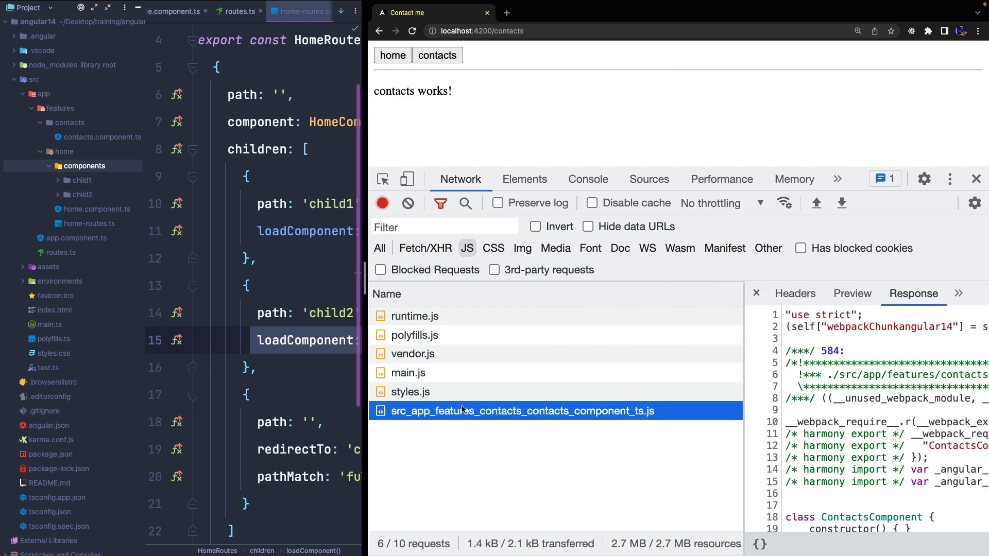
left_click(391, 55)
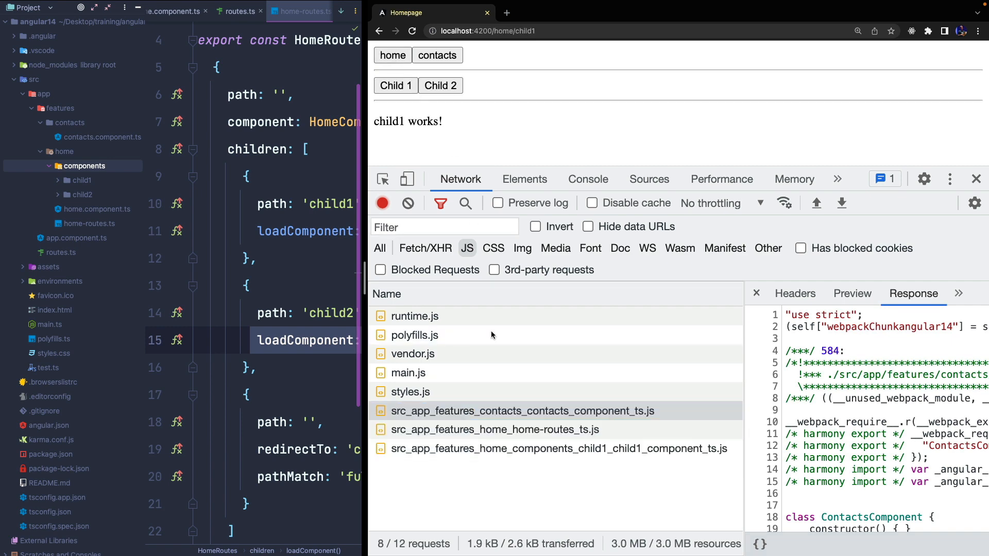
left_click(494, 430)
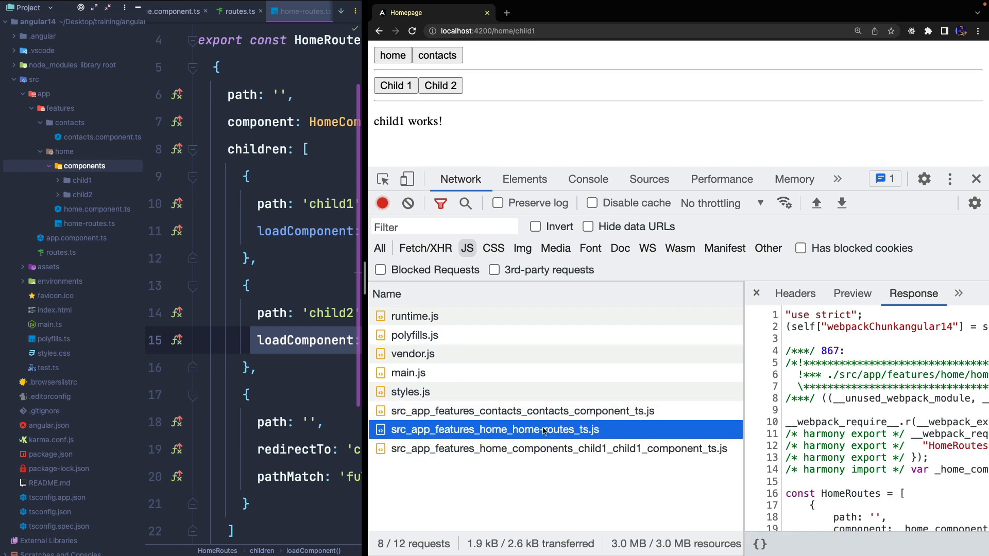
left_click(559, 448)
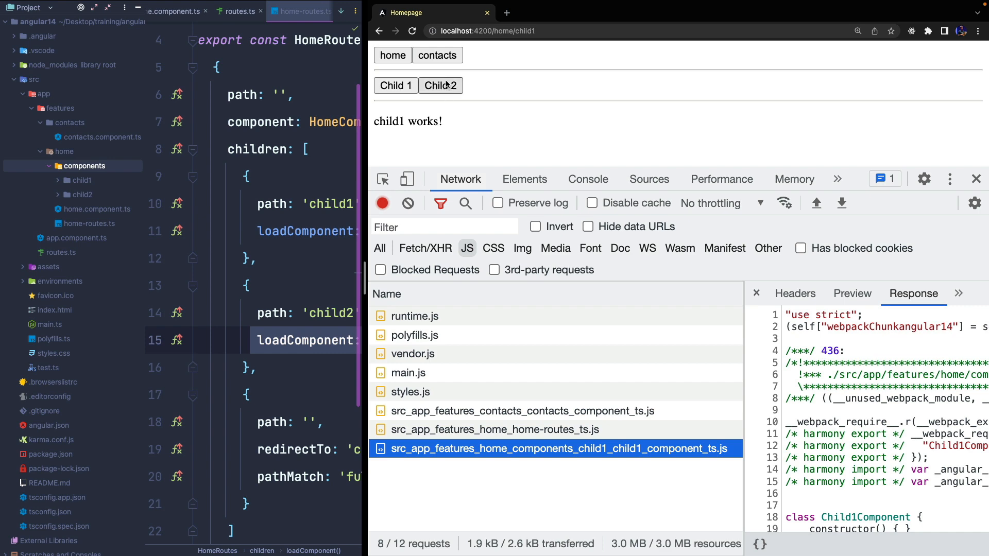
left_click(439, 86)
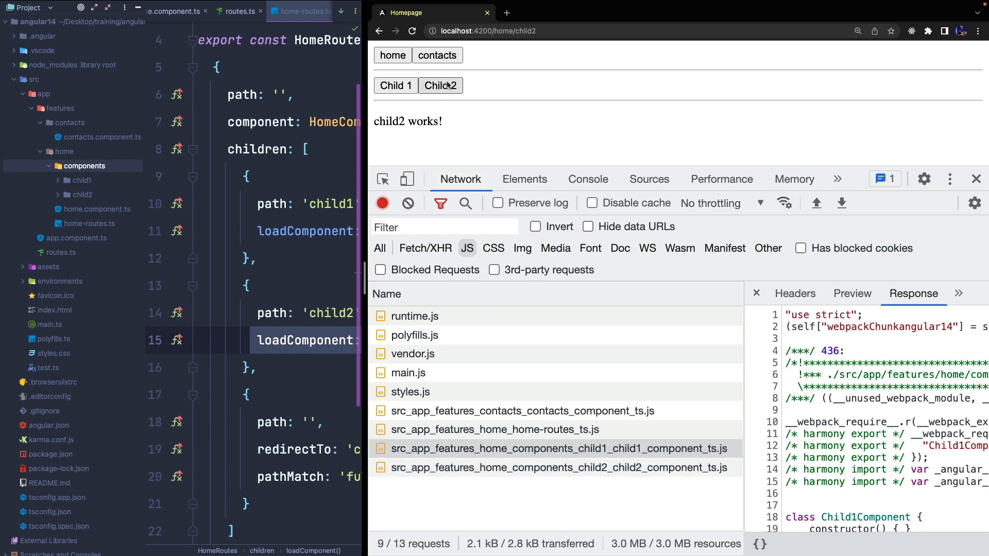